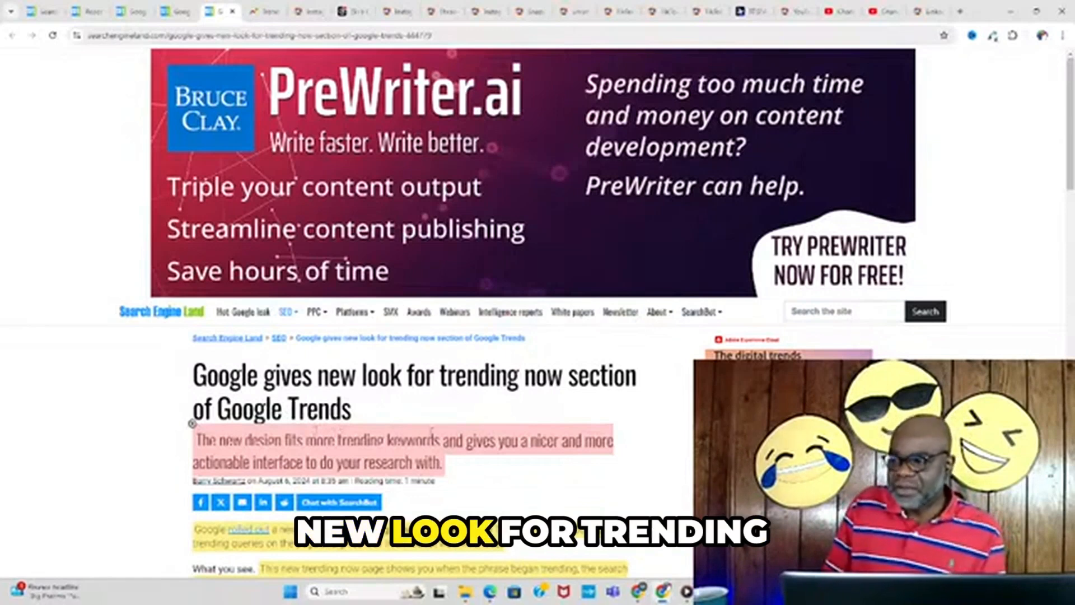
Step: Scroll down through the current page before moving to Google Trends
scroll("down", 3)
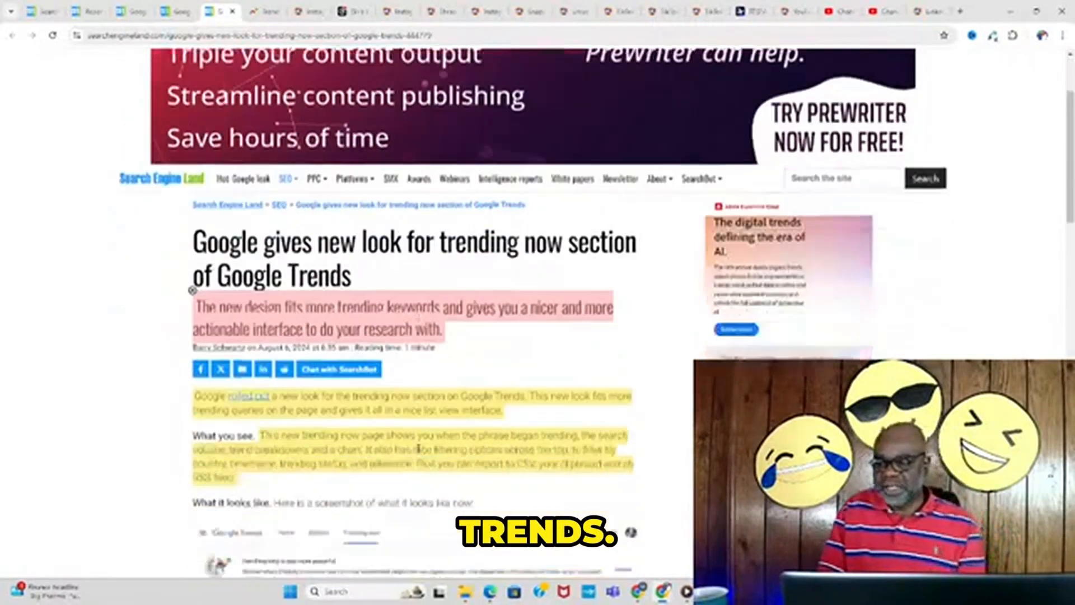
scroll("down", 3)
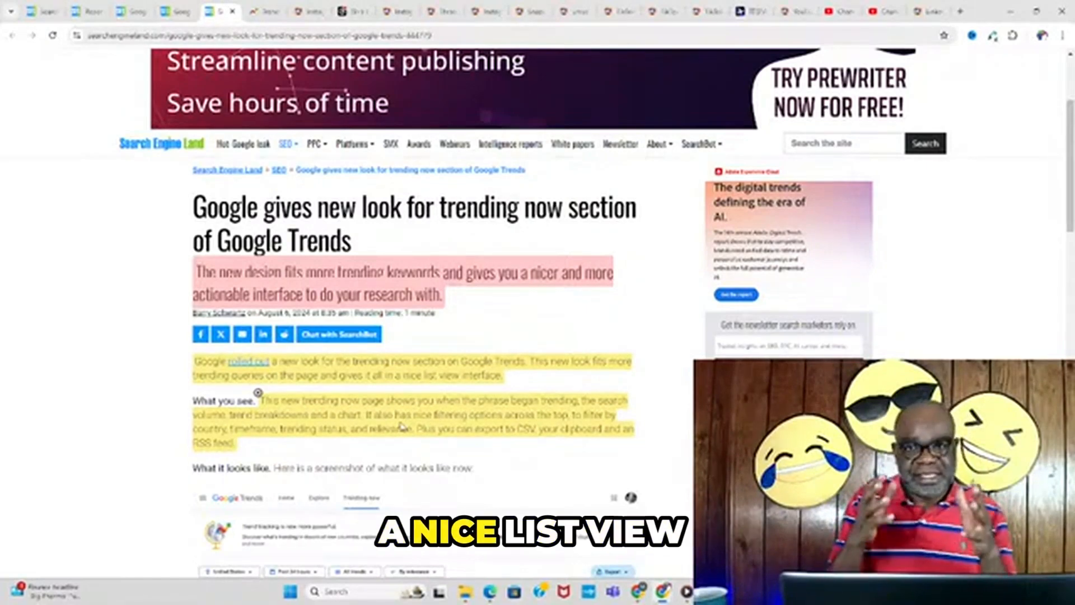
scroll("down", 3)
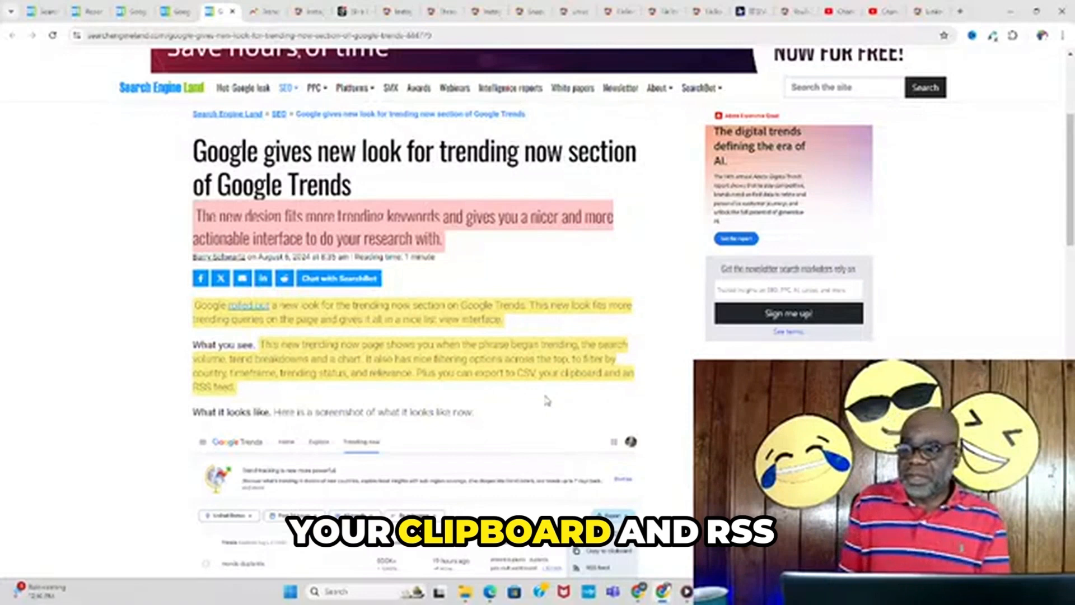
scroll("down", 3)
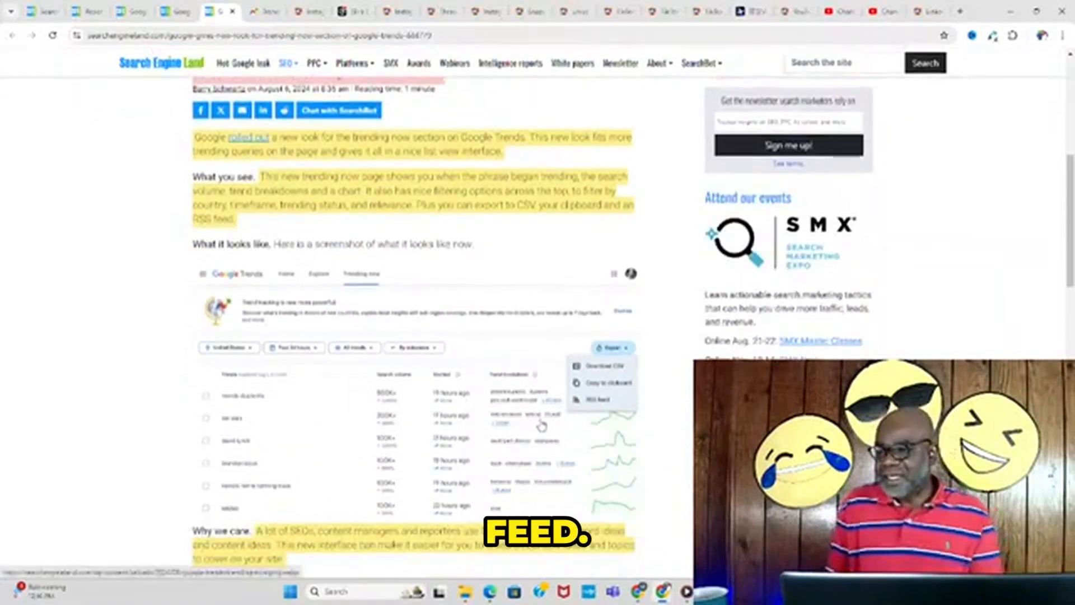
scroll("down", 3)
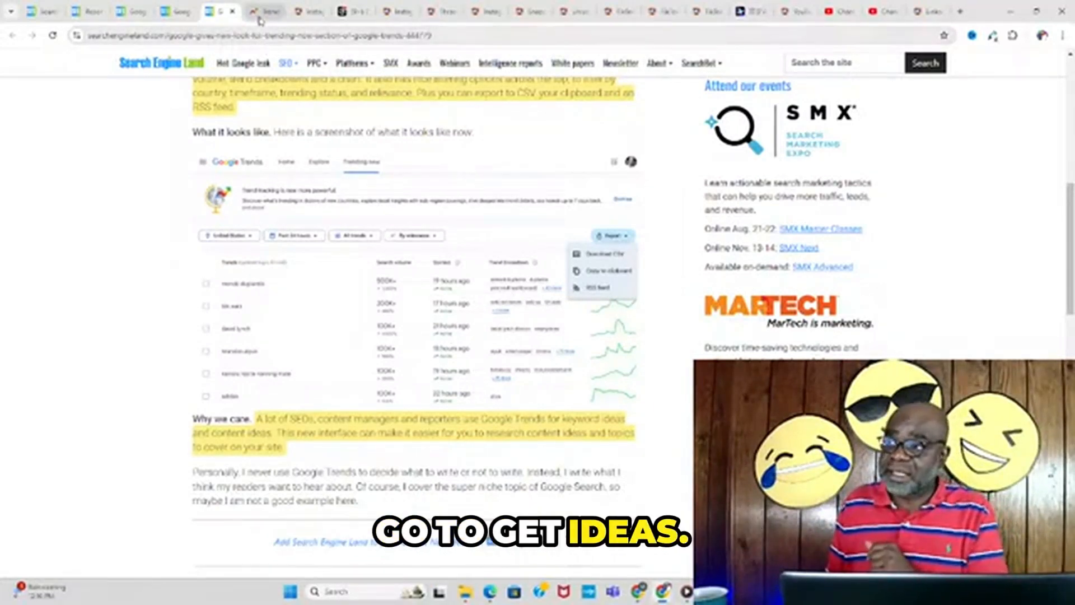
Step: Switch to the Google Trends tab and scroll the US Trending now list (mpox, Real Madrid, Molly Mae)
left_click(262, 12)
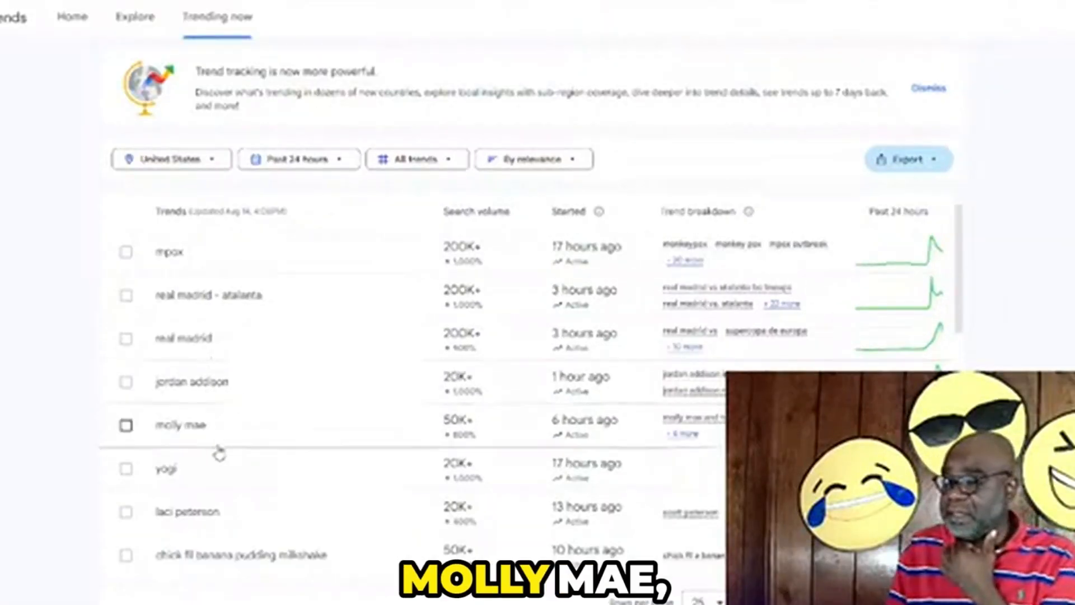
scroll("down", 3)
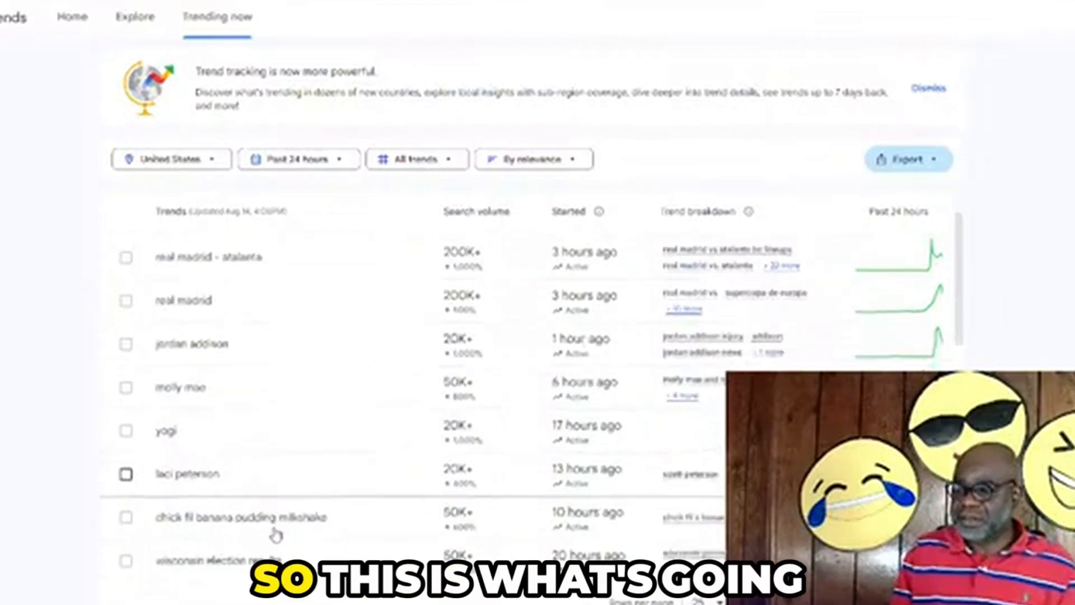
scroll("down", 3)
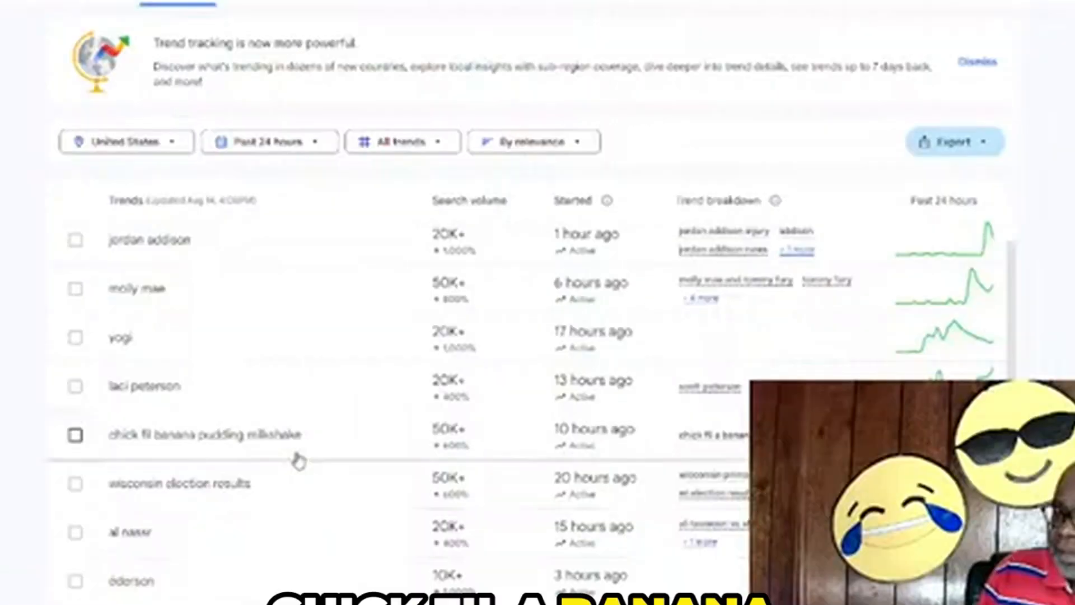
scroll("down", 3)
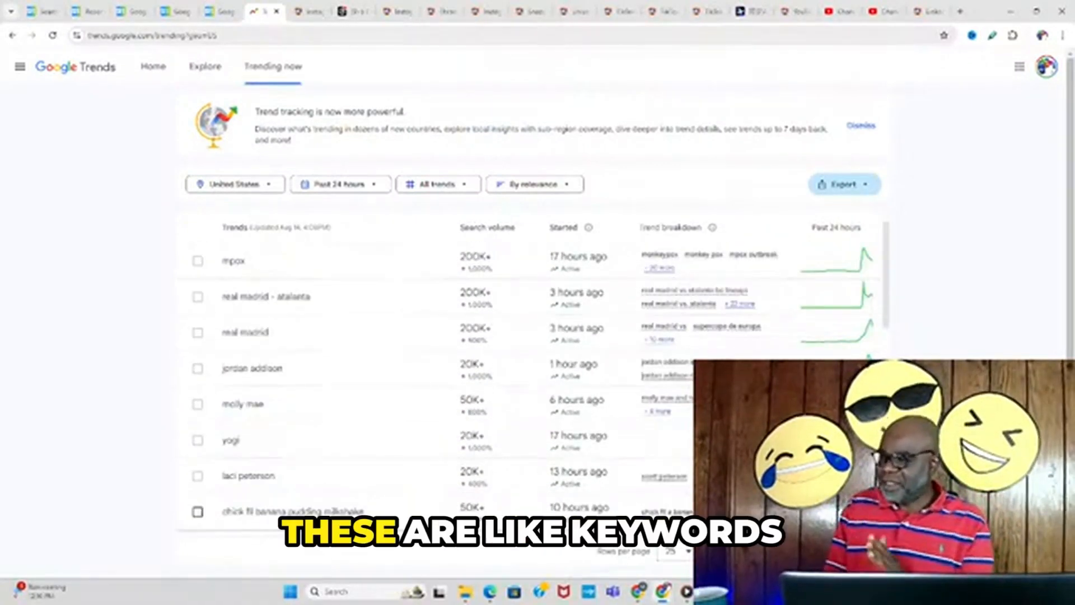
Step: Scroll to the table footer and set Rows per page to 50
scroll("down", 3)
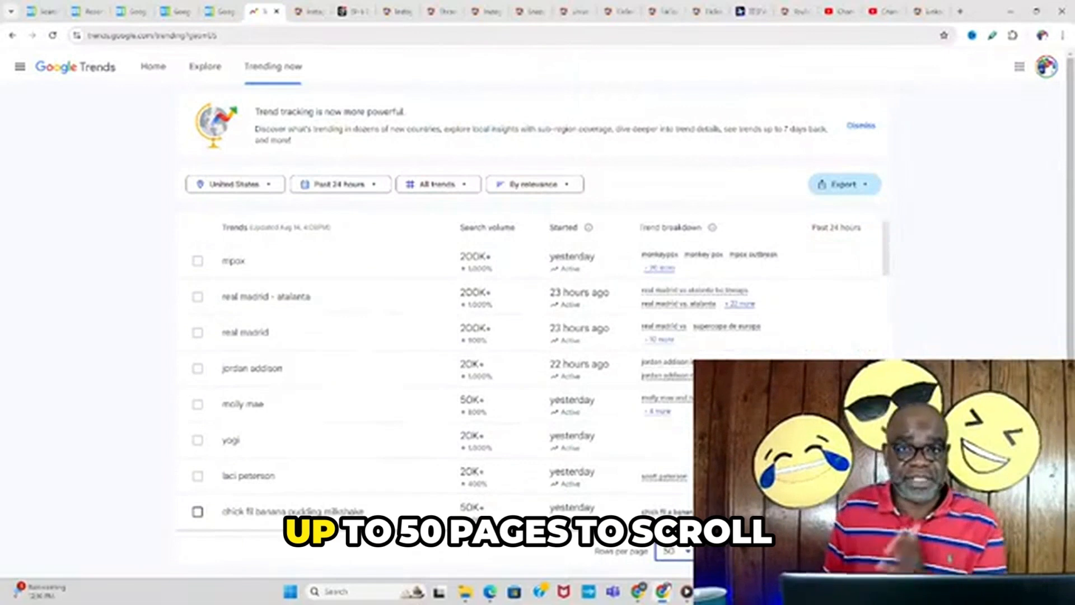
scroll("down", 3)
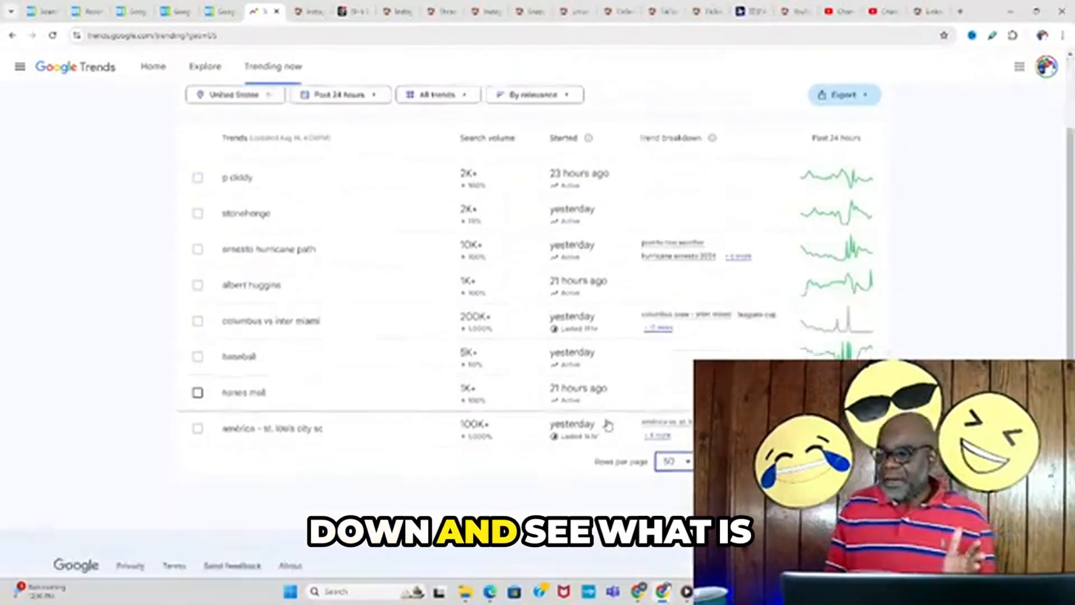
scroll("down", 3)
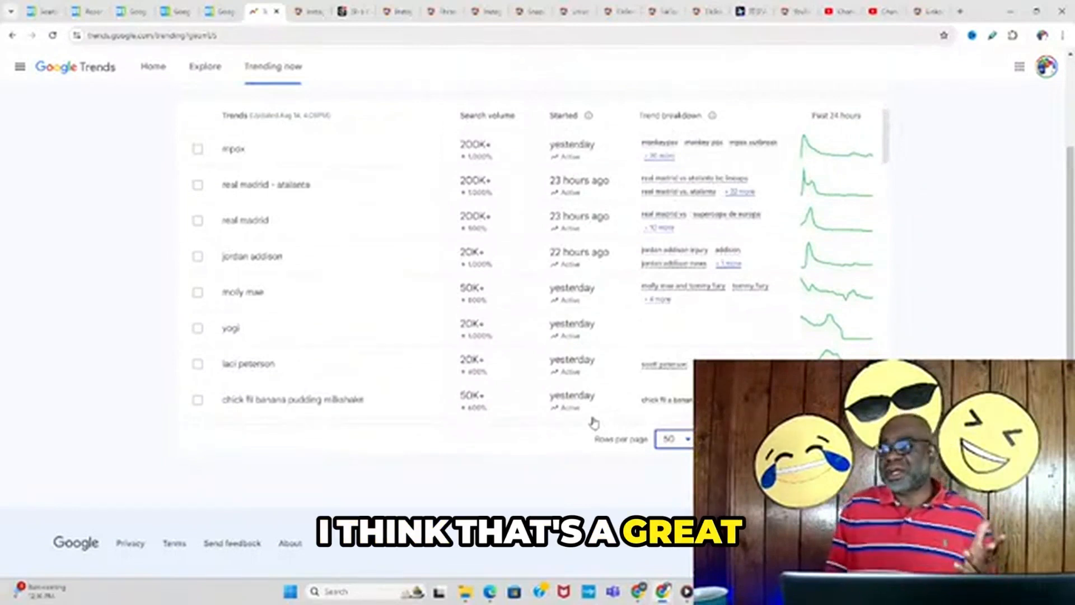
left_click(197, 329)
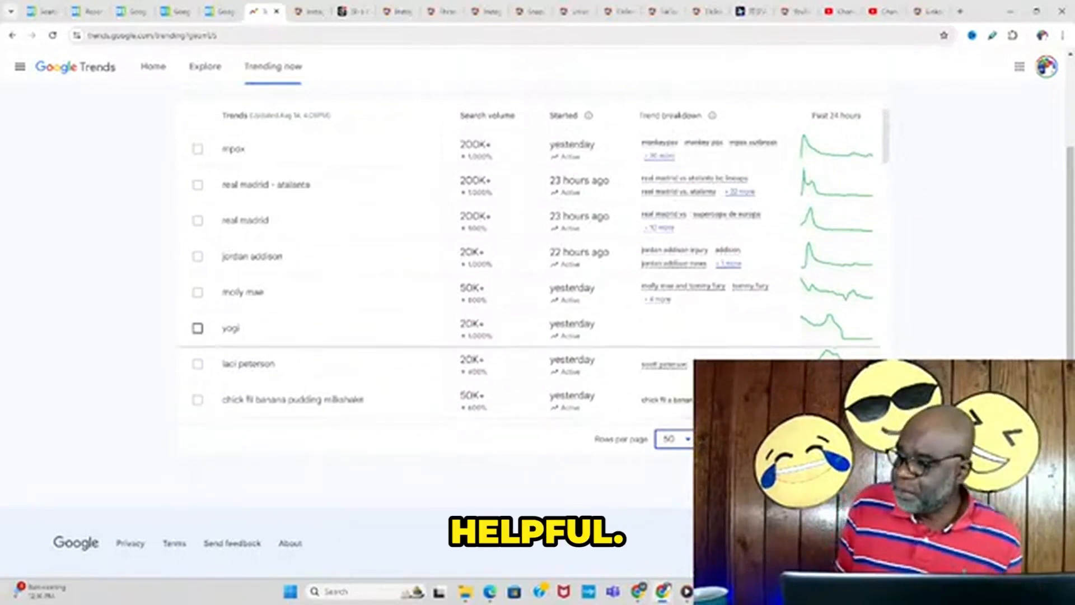